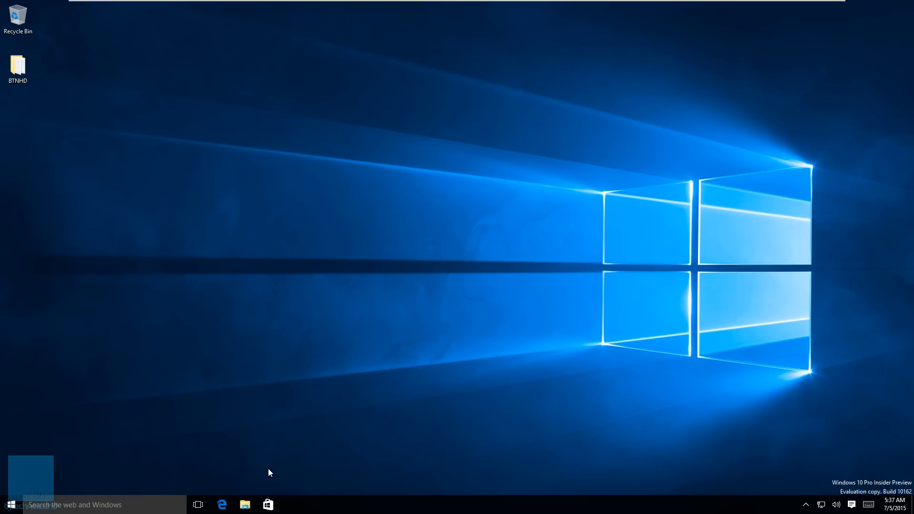
pyautogui.moveTo(255, 454)
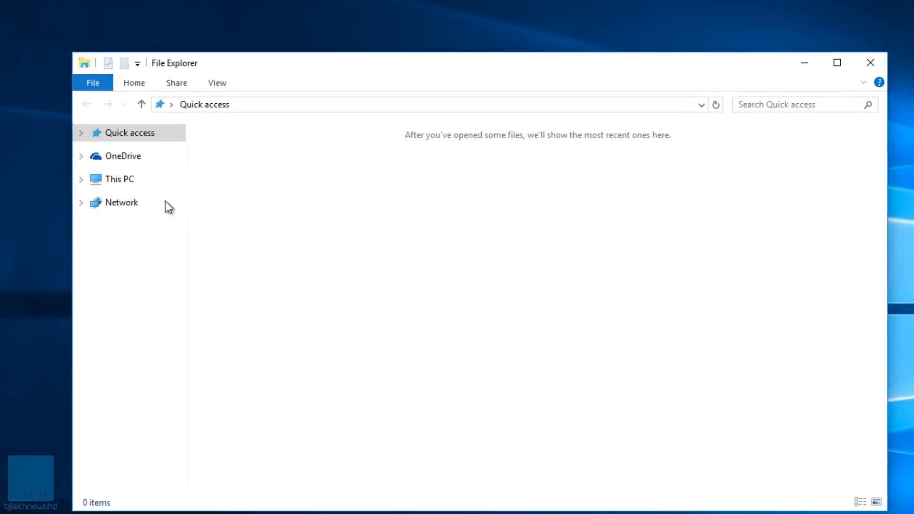
# - Browse Local Disk (C:) from This PC, confirm Windows.old exists, and close File Explorer
pyautogui.click(119, 179)
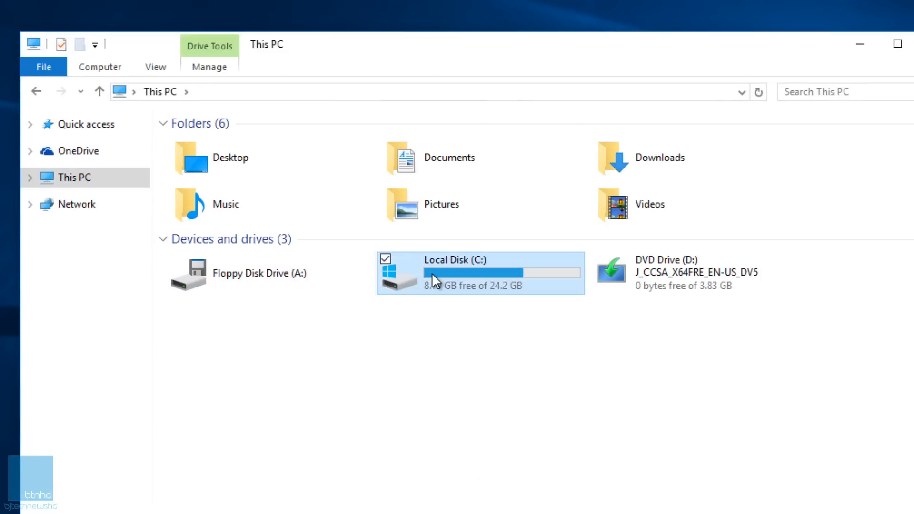
pyautogui.doubleClick(443, 272)
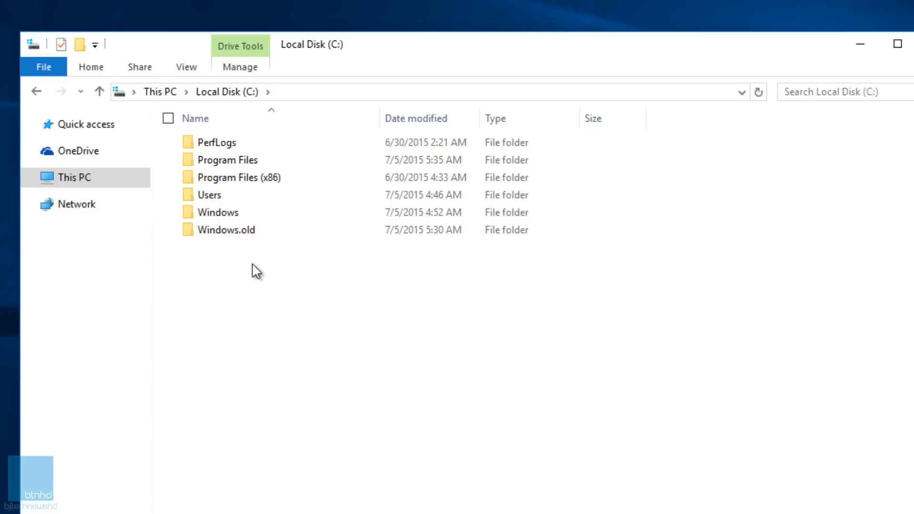
pyautogui.click(227, 229)
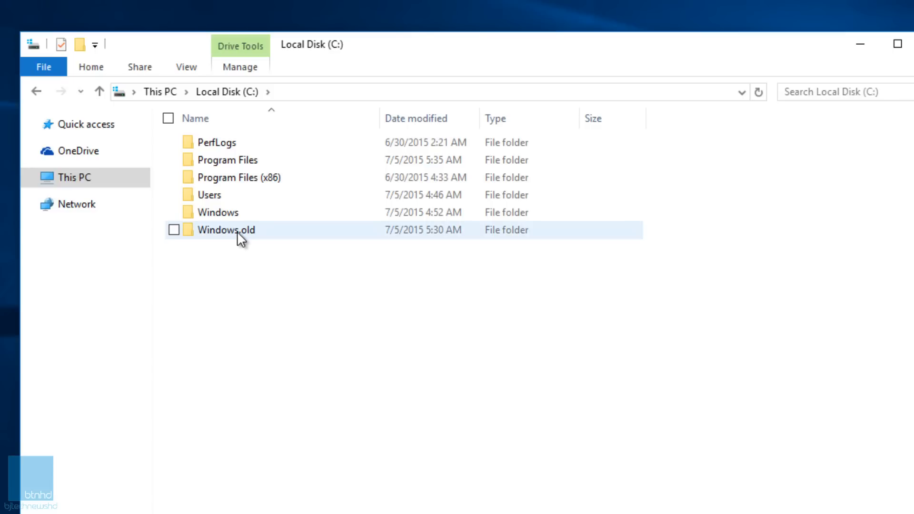
pyautogui.click(174, 229)
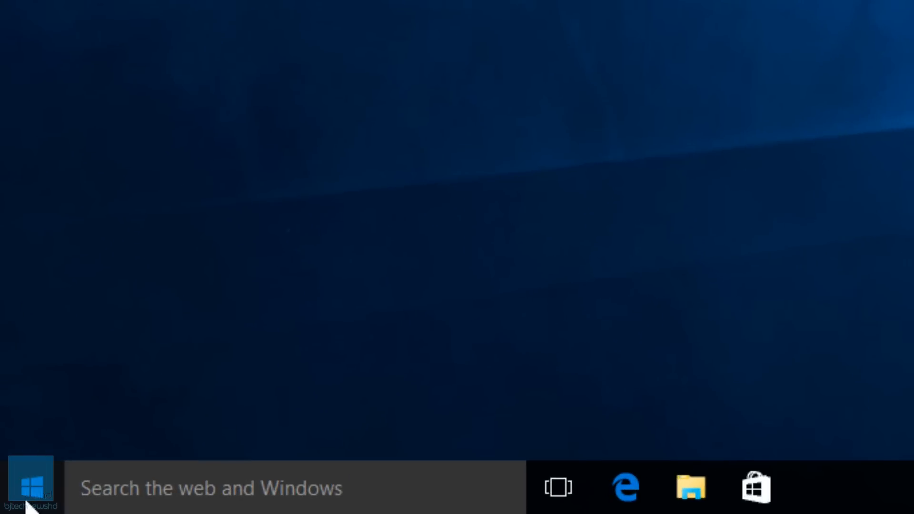
# - Go to Update & security in Settings to reach the Go back to Windows 8.1 option
pyautogui.click(30, 486)
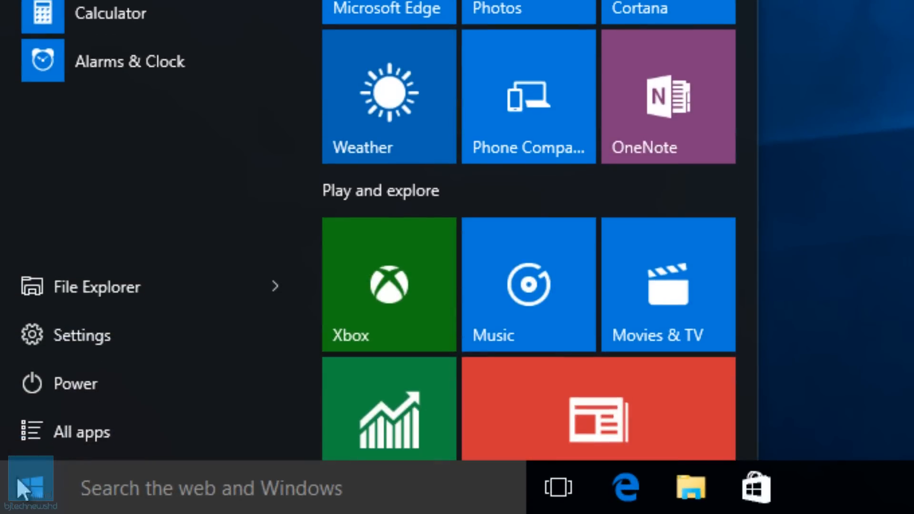
pyautogui.click(80, 335)
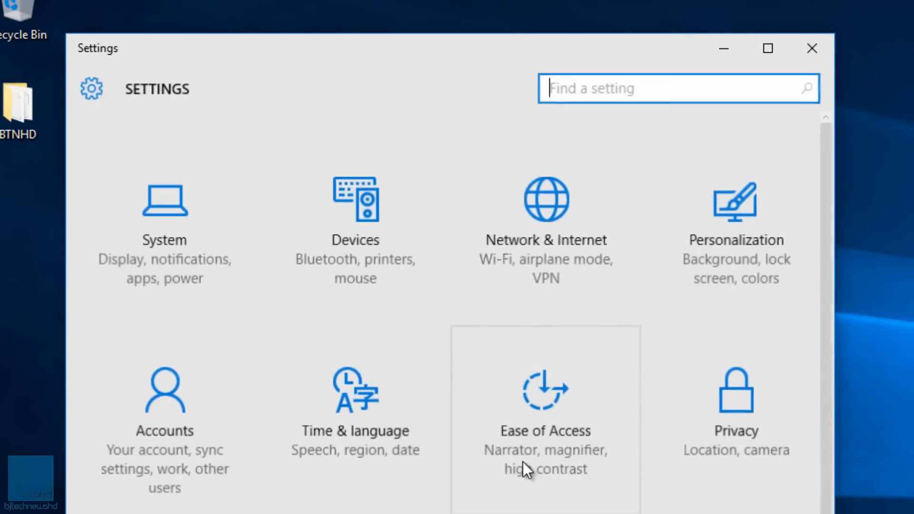
pyautogui.scroll(-3)
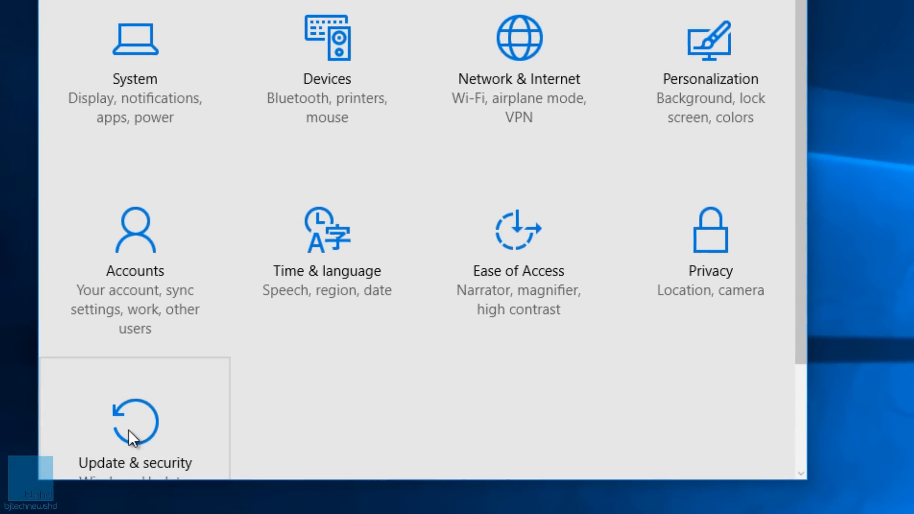
pyautogui.click(134, 426)
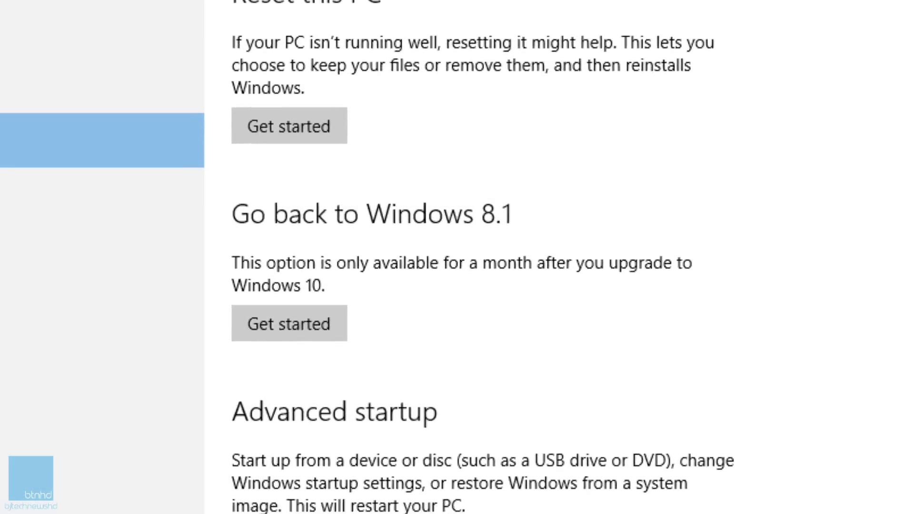
pyautogui.scroll(-3)
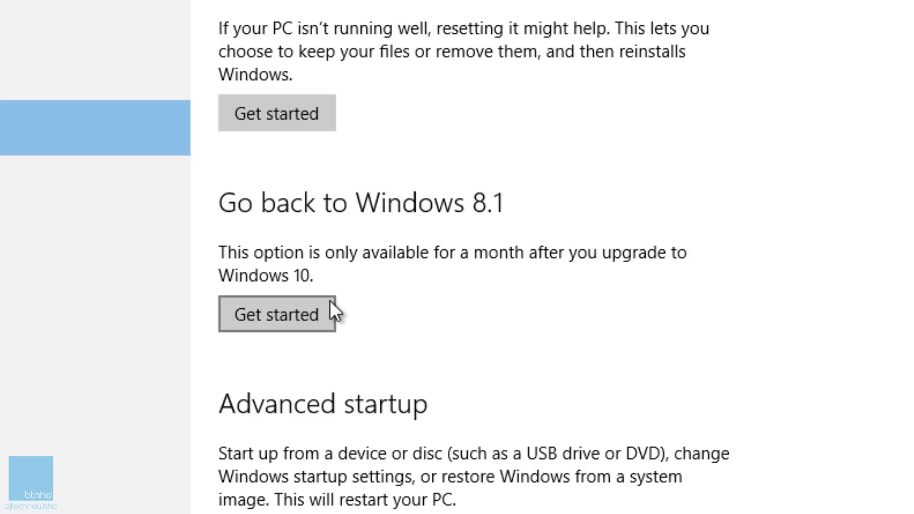
pyautogui.moveTo(290, 337)
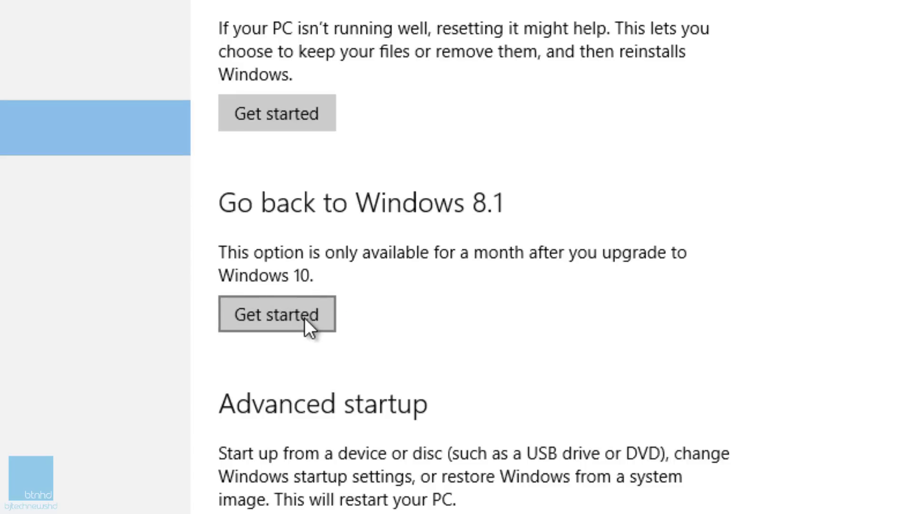
# - Step through the Go back to Windows 8.1 wizard, accepting warnings and confirming rollback
pyautogui.click(276, 314)
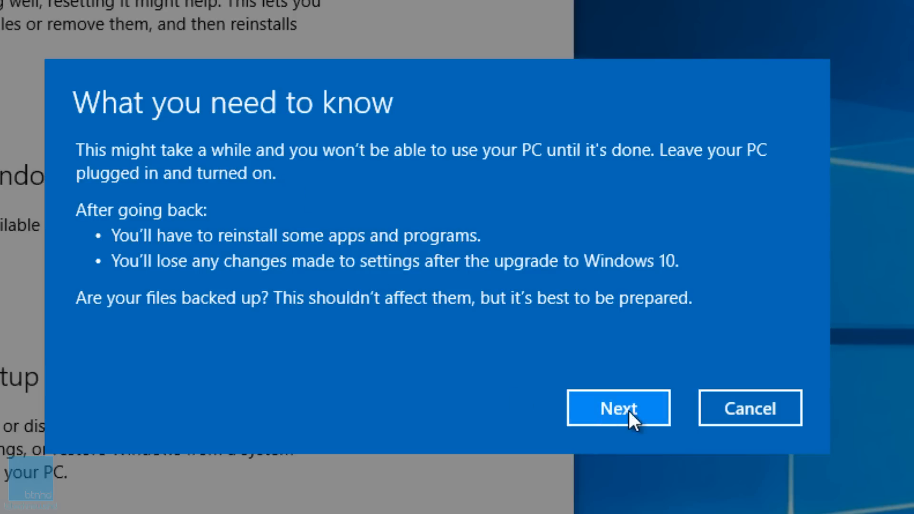
pyautogui.click(618, 407)
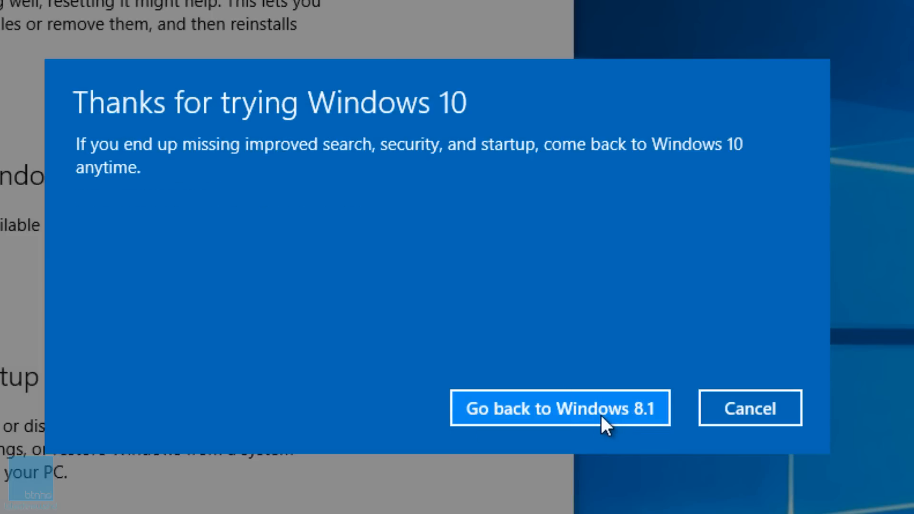
pyautogui.click(558, 408)
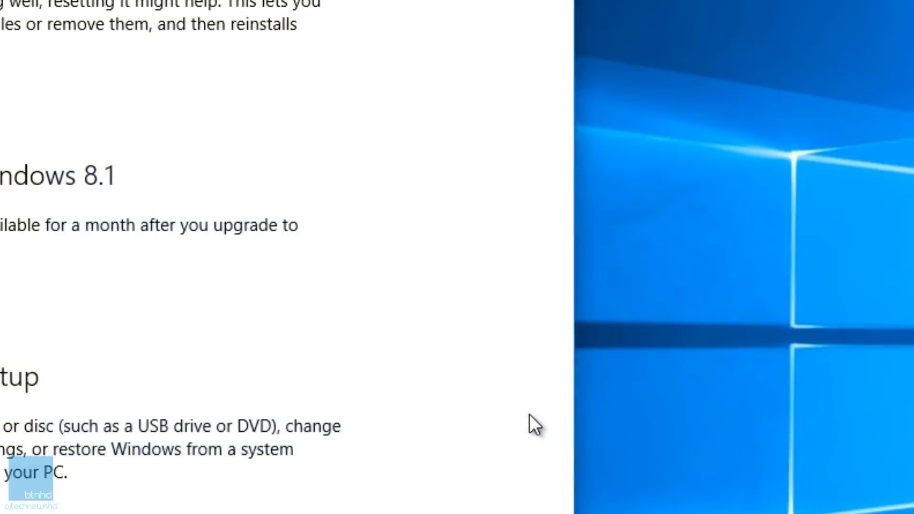